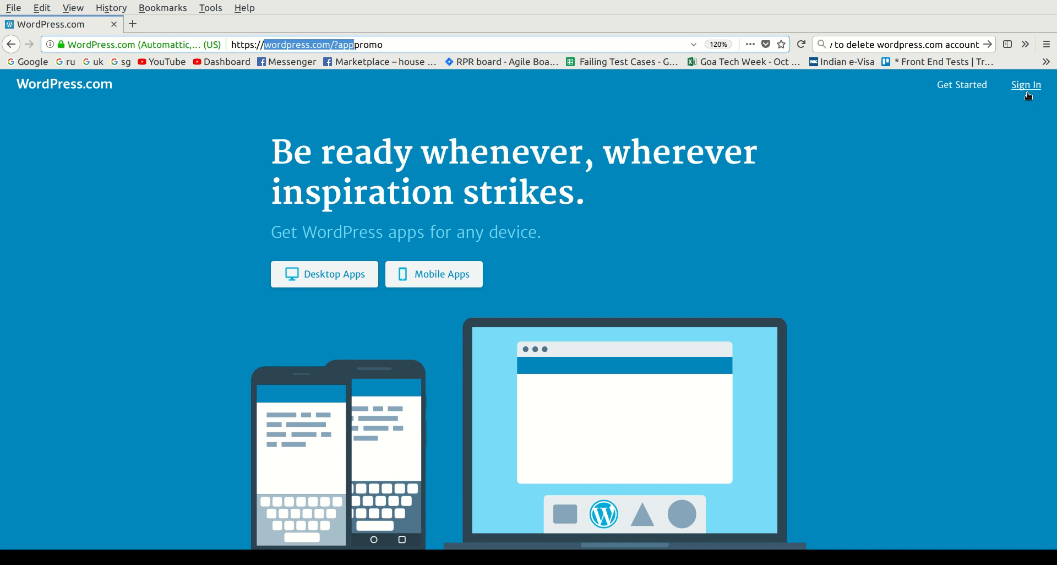
Sign in with the account's email address (…sergbox…) and its password
left_click(1025, 85)
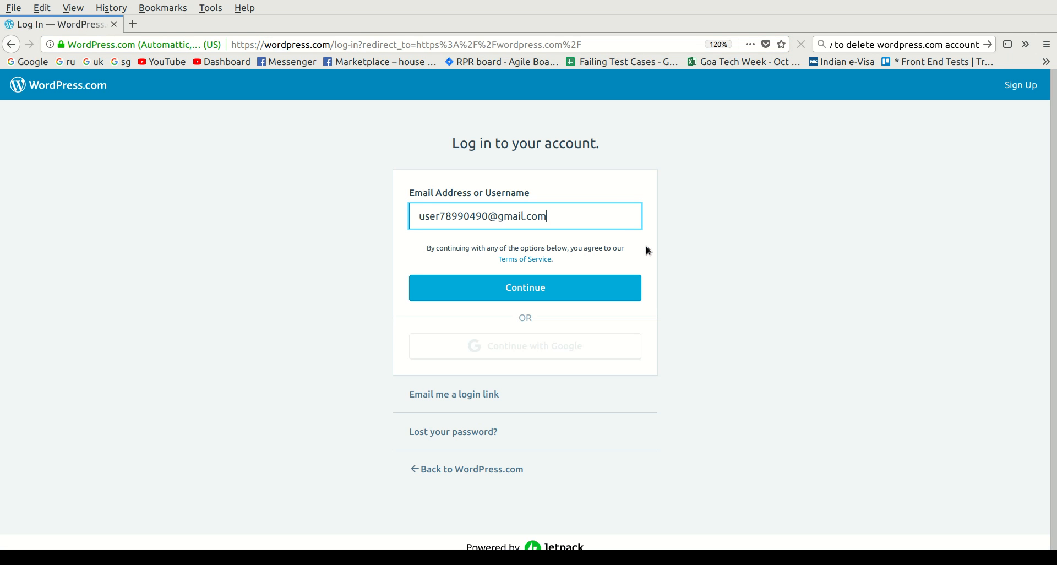
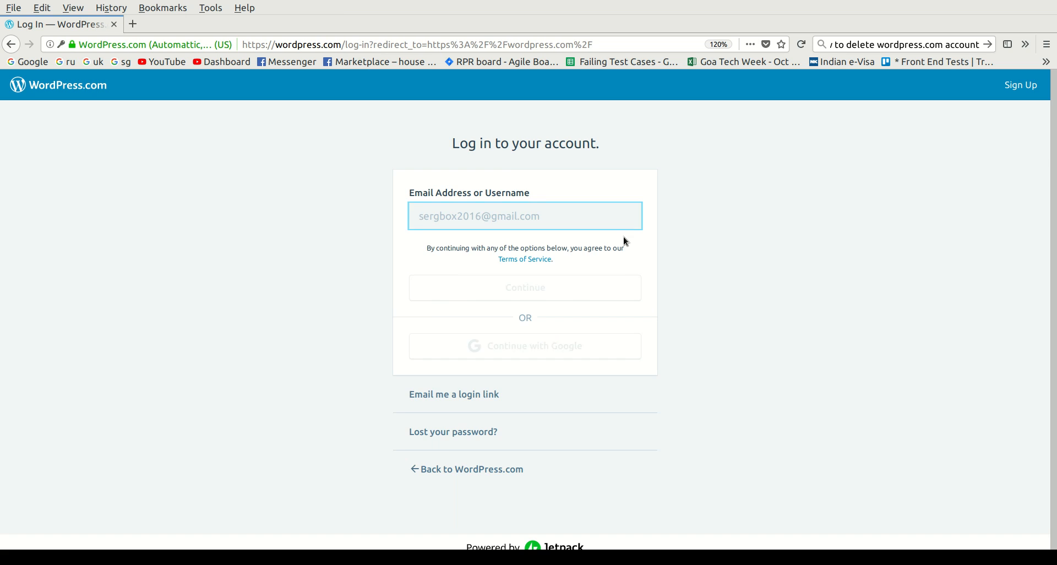
type("password")
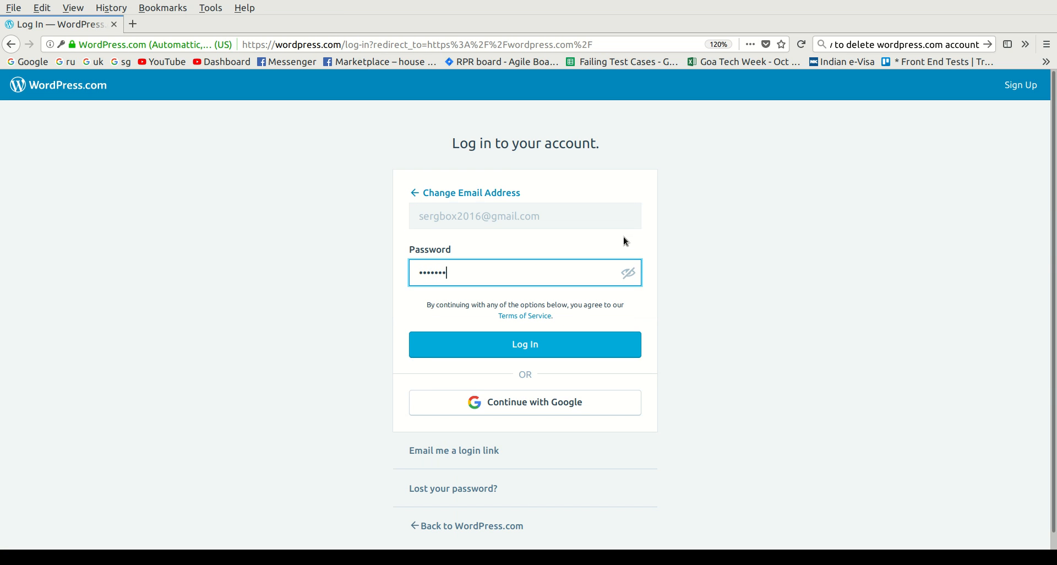
left_click(524, 344)
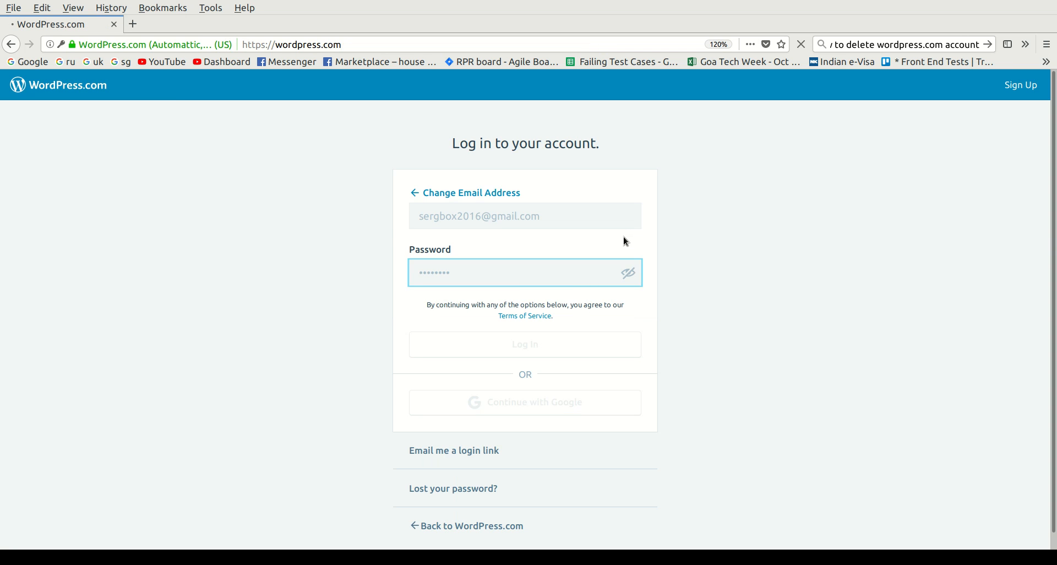
Open My Profile from the avatar once the Reader has loaded
left_click(524, 343)
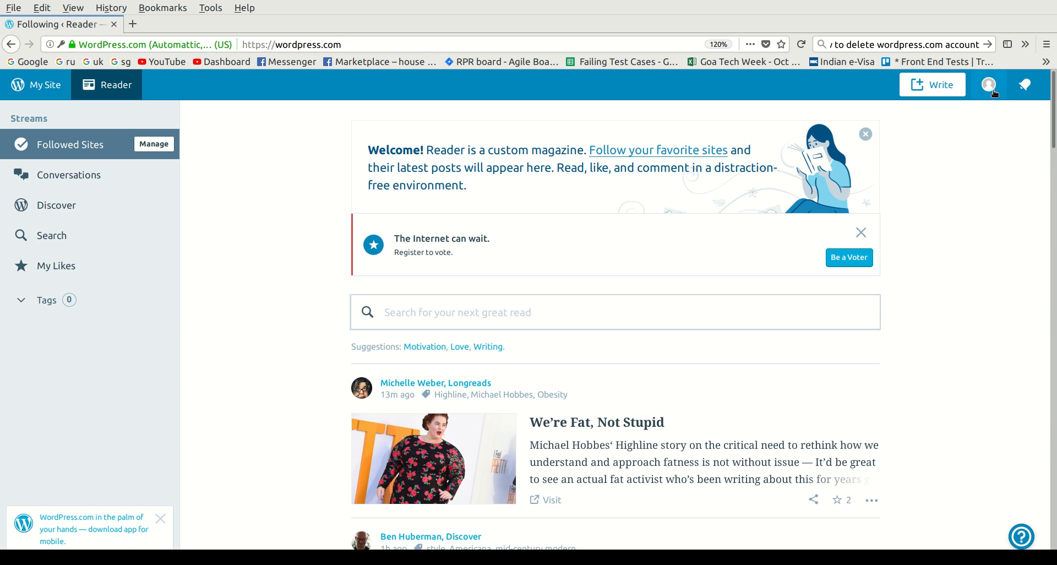
mouse_move(991, 88)
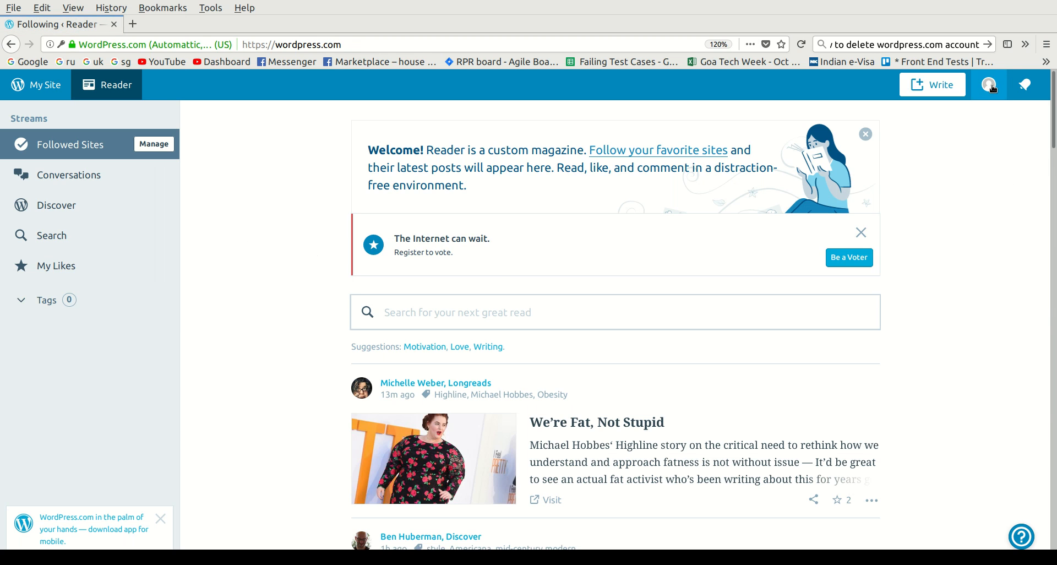
left_click(988, 85)
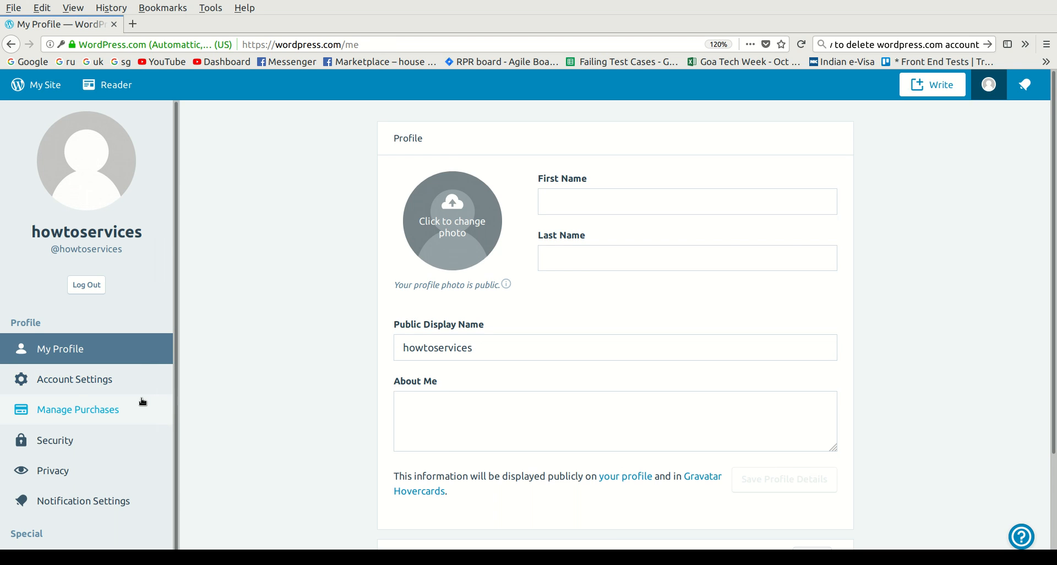
Go to Account Settings and scroll to the 'Close your account permanently' option
left_click(74, 379)
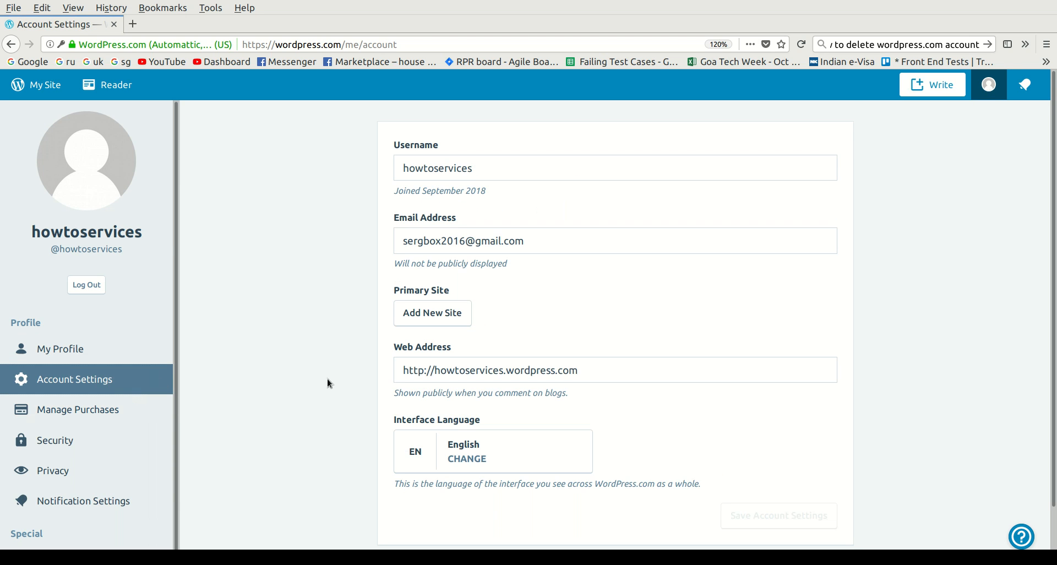
scroll("down", 3)
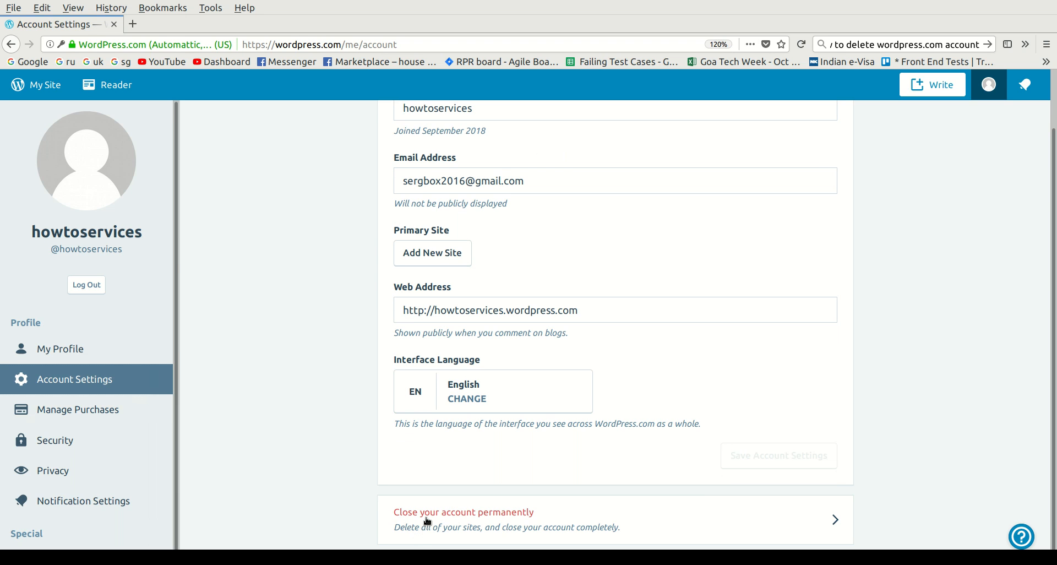
mouse_move(507, 525)
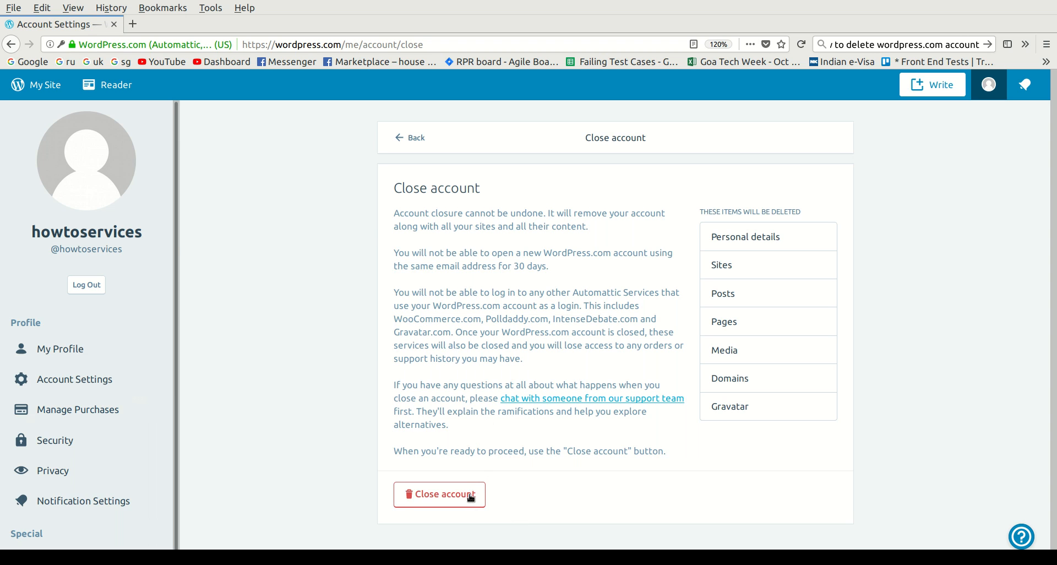
Confirm permanent closure by entering the username 'howtoservices' and closing the account
left_click(439, 494)
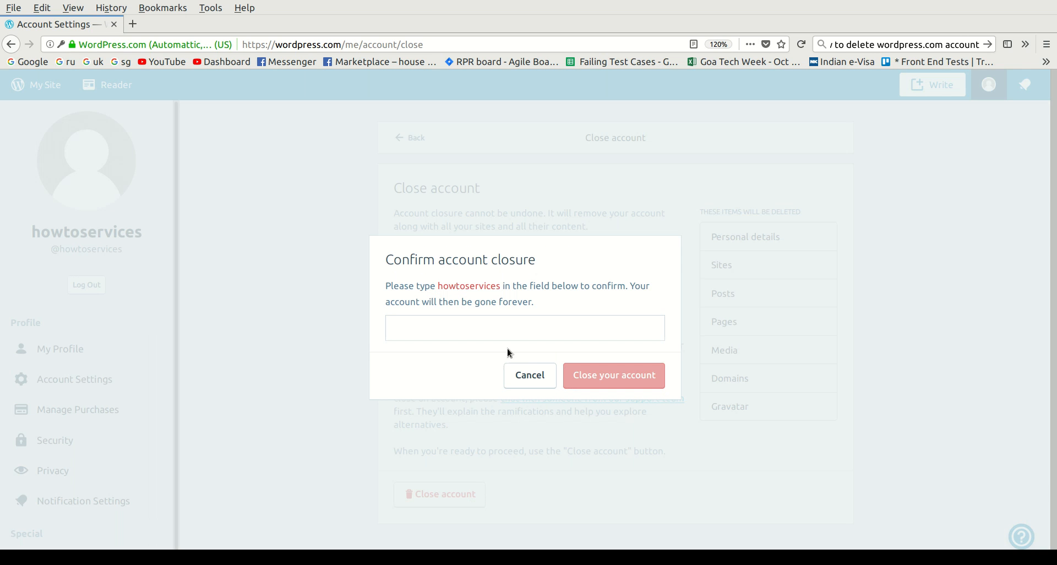
left_click(524, 328)
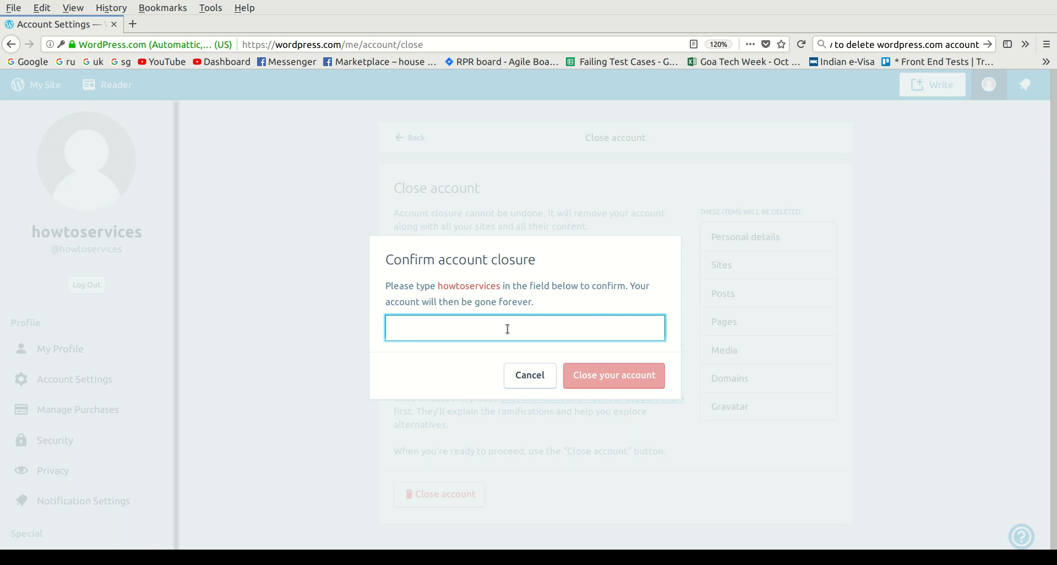
type("howto")
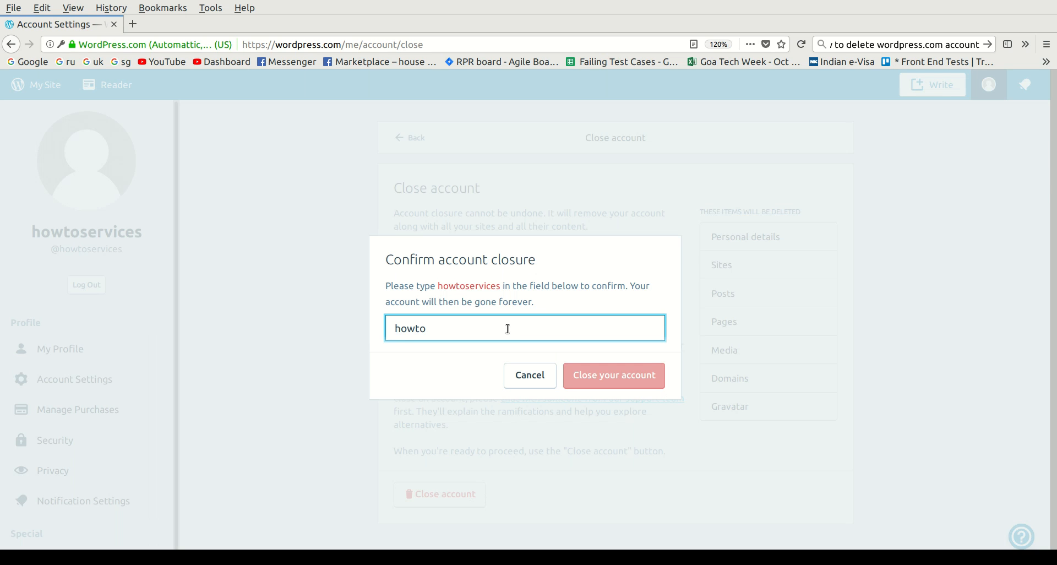
type("ser")
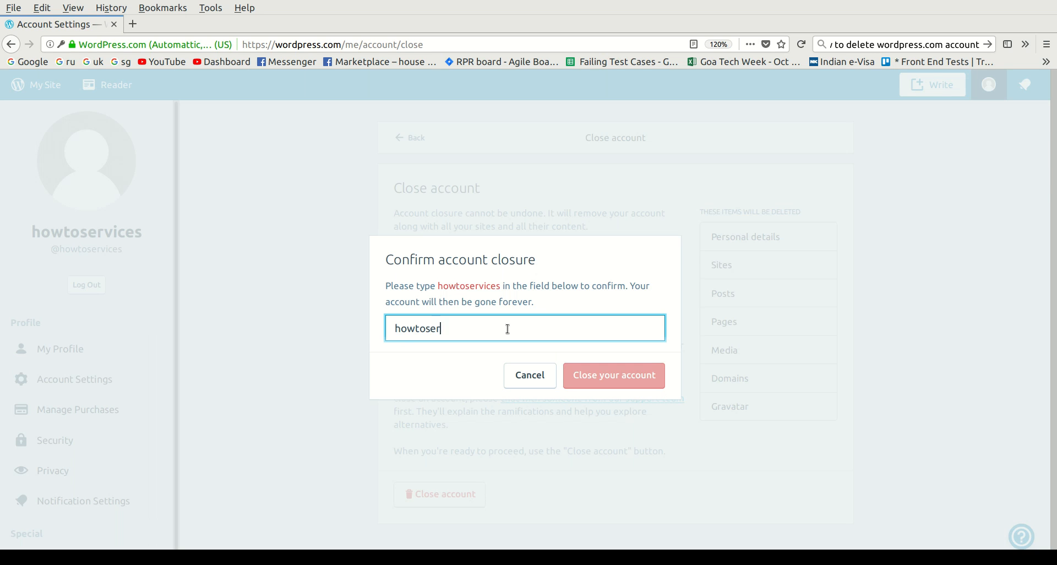
type("vices")
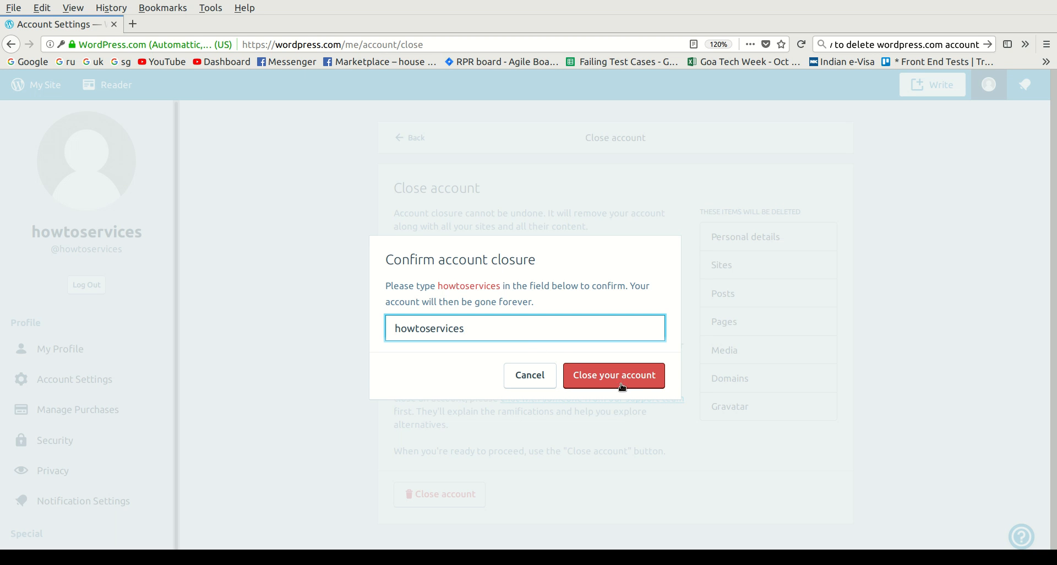
left_click(530, 374)
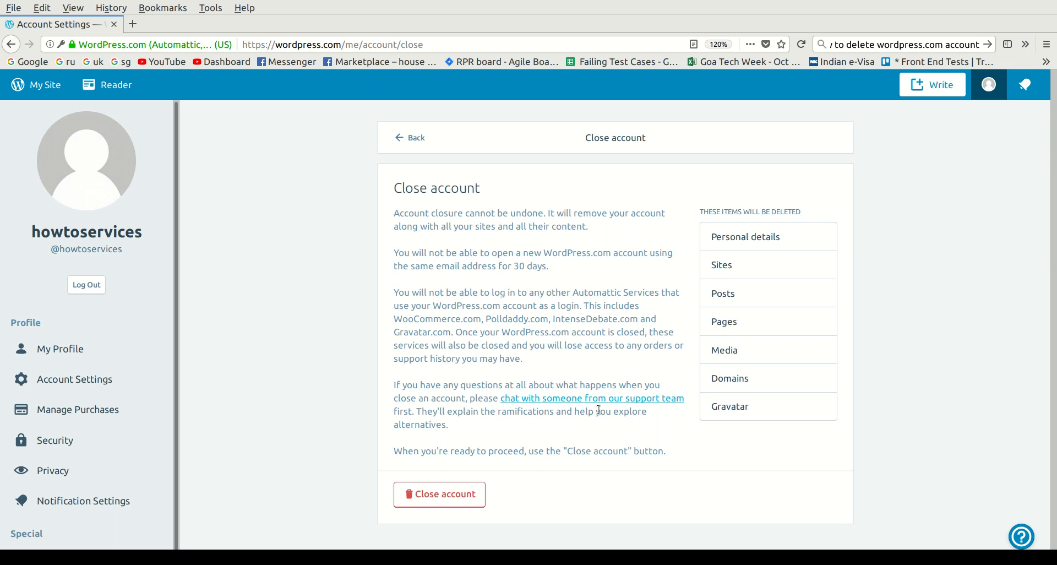
mouse_move(431, 411)
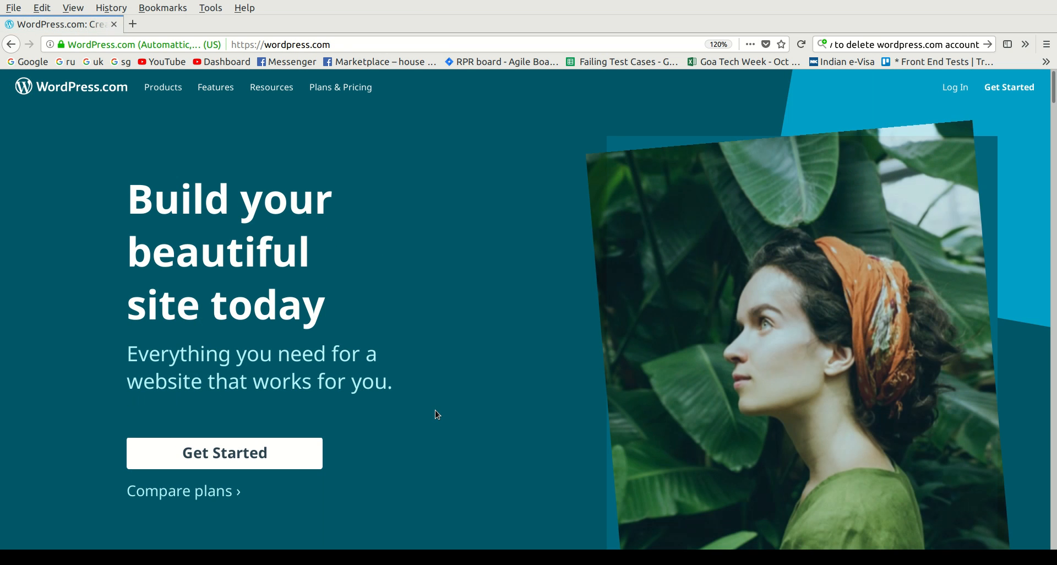
mouse_move(388, 408)
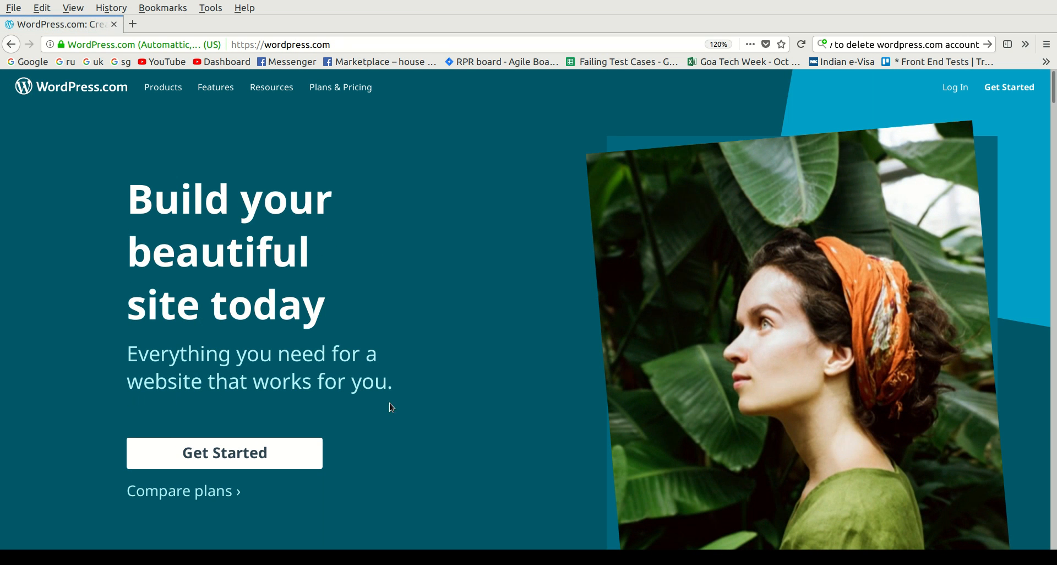